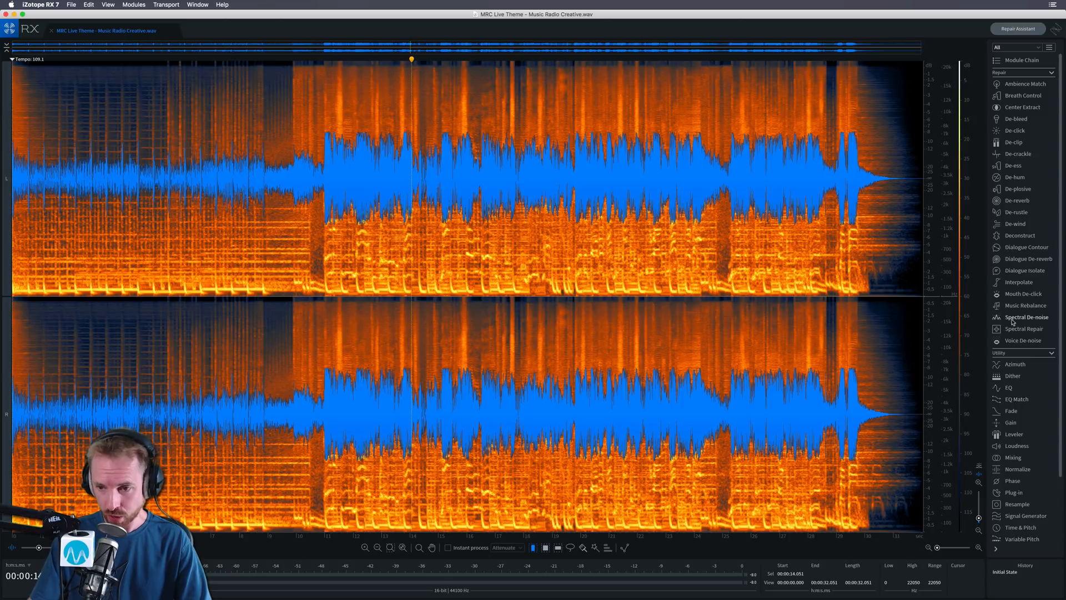
# Bring up Music Rebalance on the first jingle and pull the Voice gain to -Inf
pyautogui.click(1025, 305)
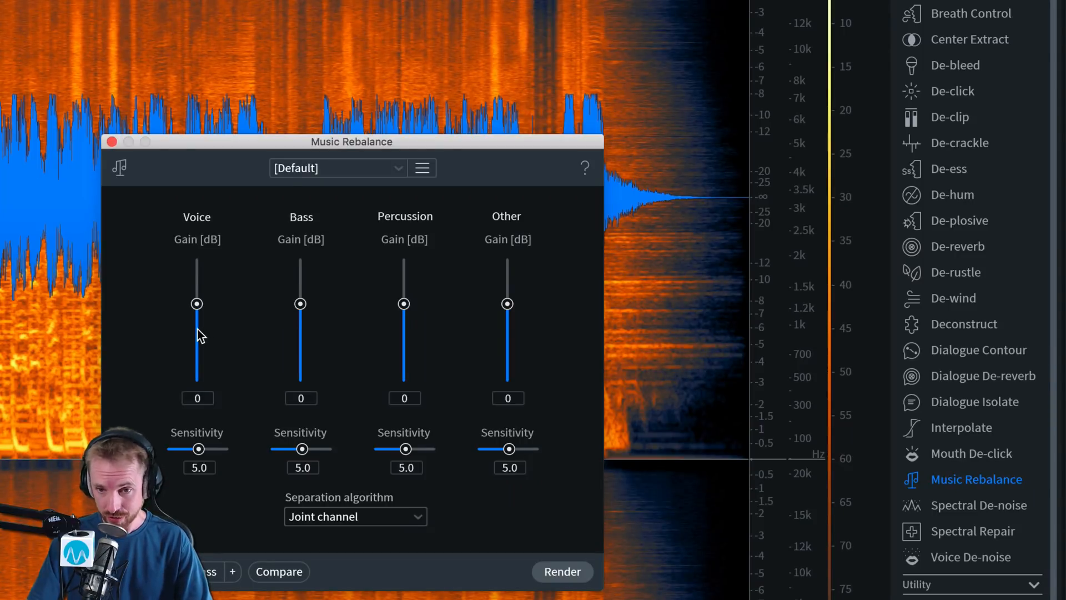
pyautogui.moveTo(308, 350)
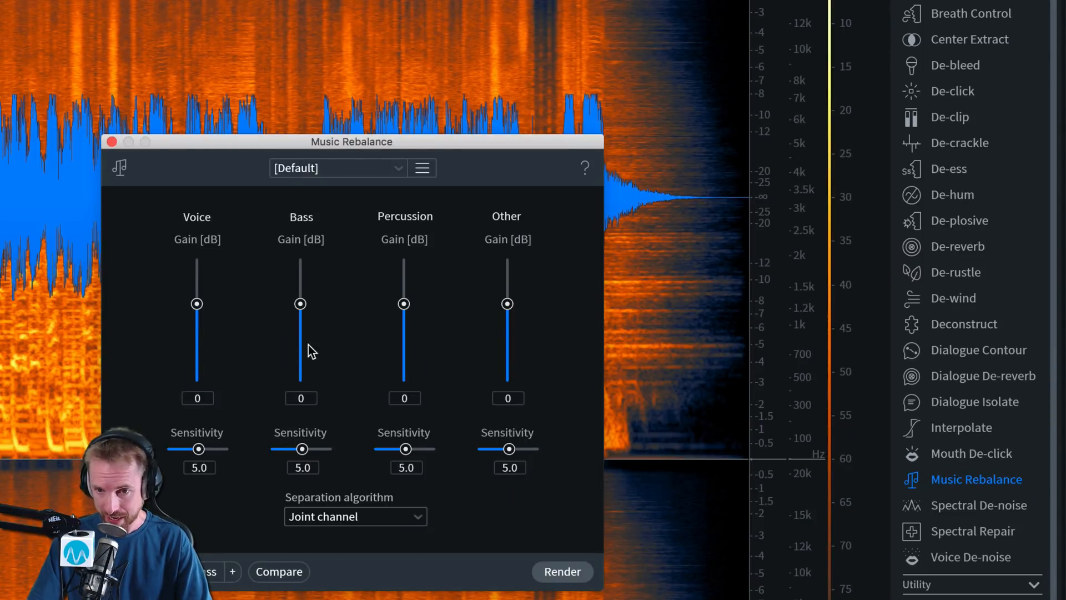
pyautogui.moveTo(207, 314)
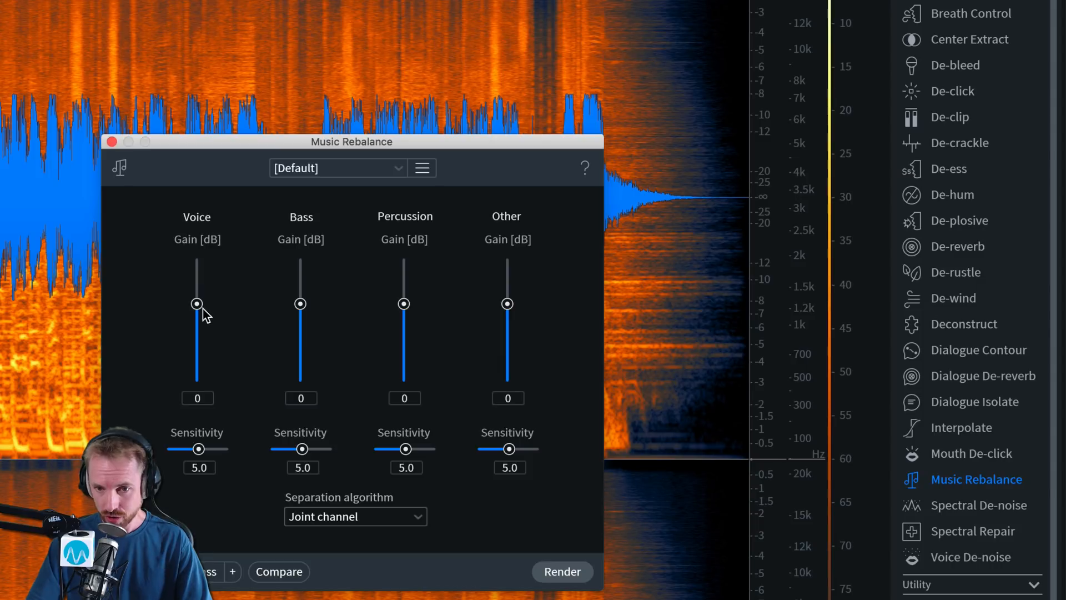
pyautogui.moveTo(198, 303); pyautogui.dragTo(198, 380)
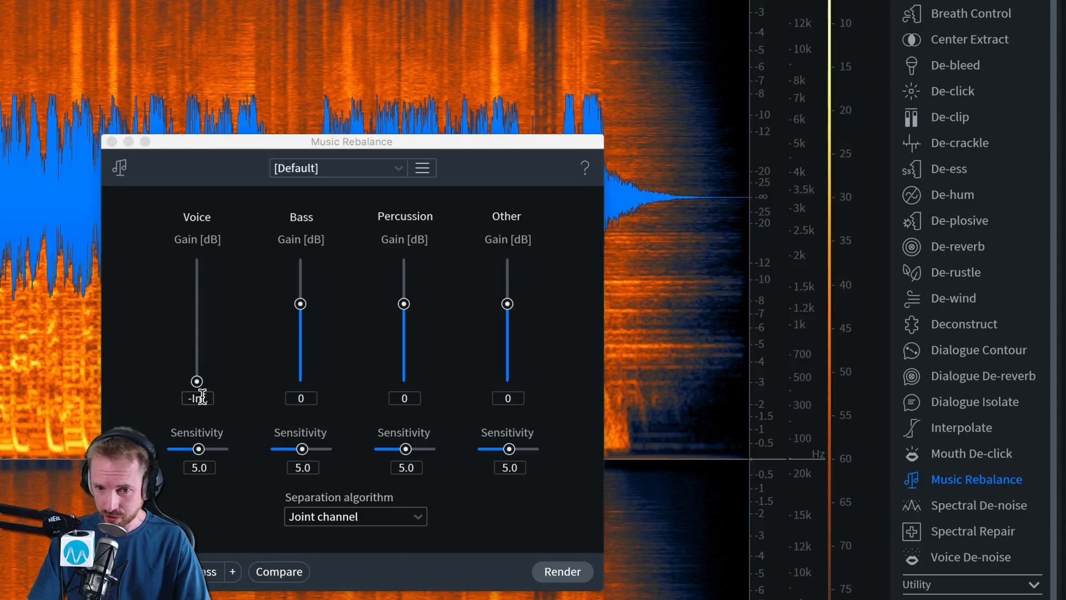
# Return Voice to 0 dB, set Bass, Percussion and Other to -Inf, and render the vocal-only jingle
pyautogui.moveTo(197, 381); pyautogui.dragTo(196, 303)
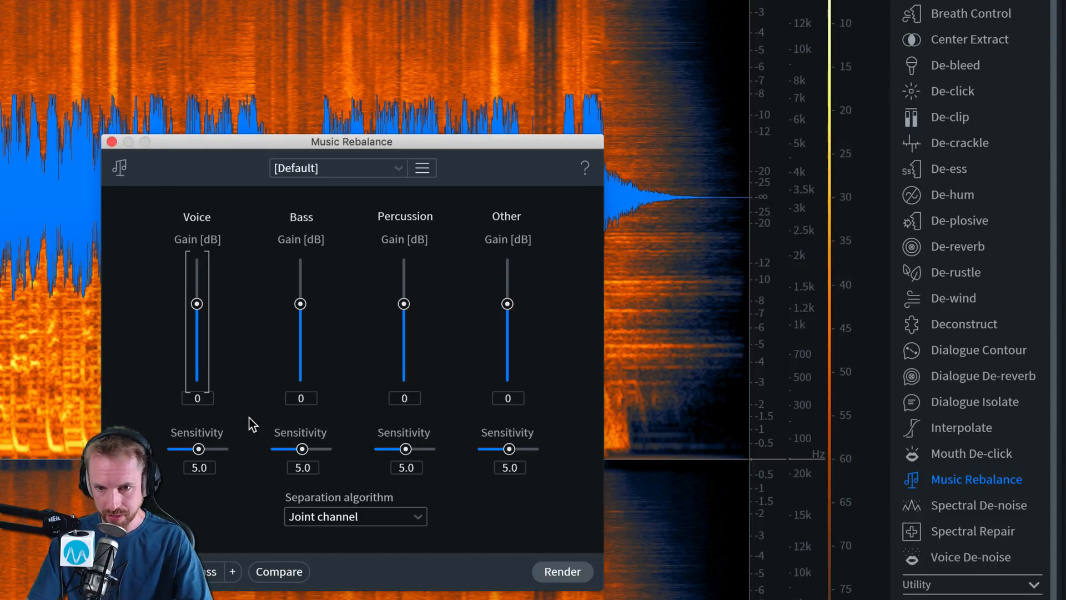
pyautogui.moveTo(301, 304); pyautogui.dragTo(301, 381)
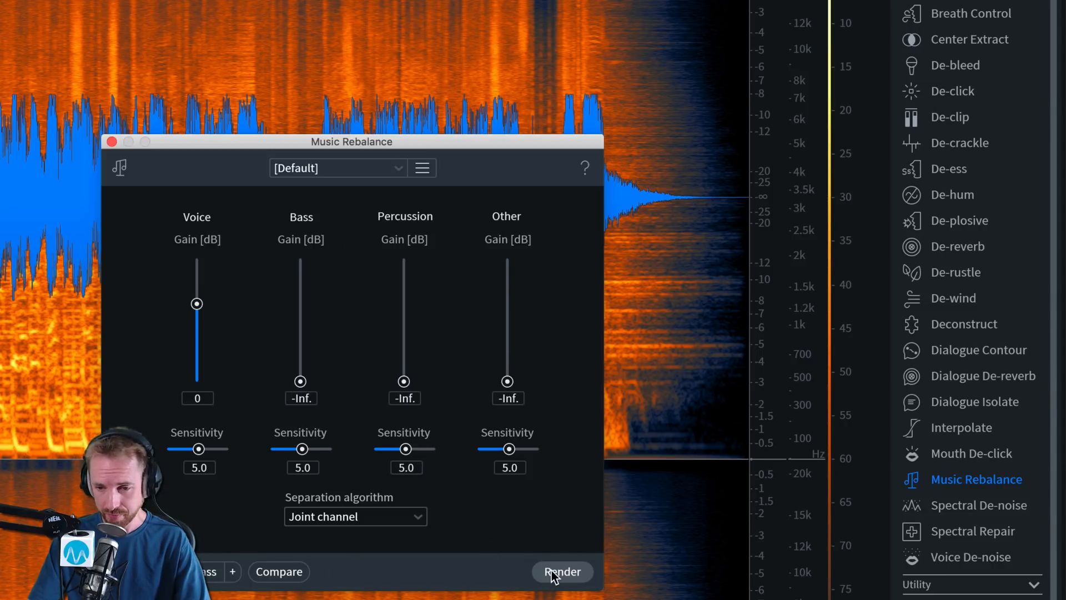
pyautogui.click(562, 570)
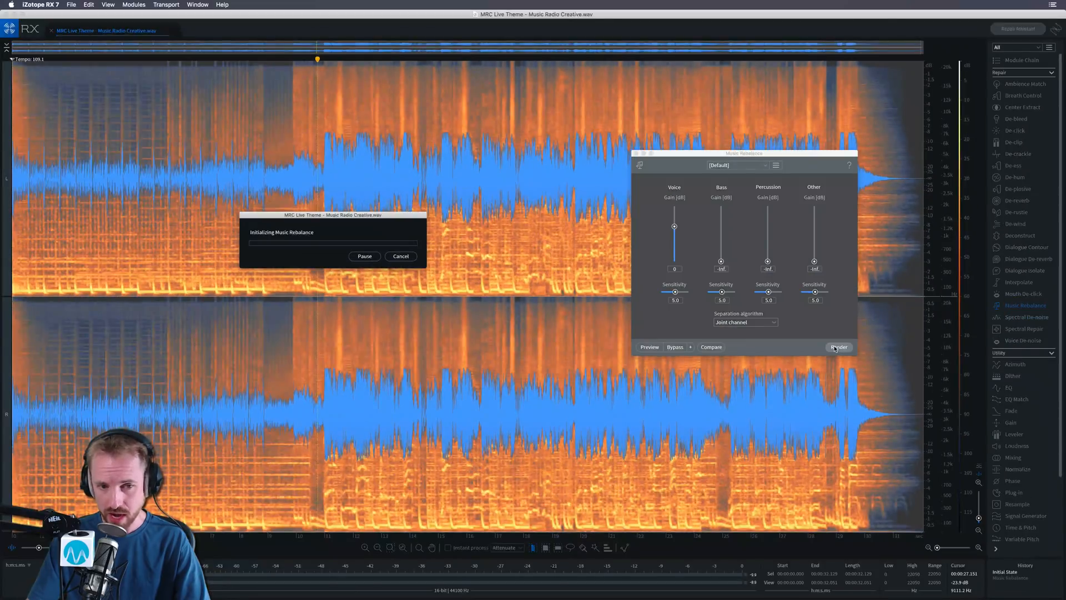
pyautogui.click(837, 347)
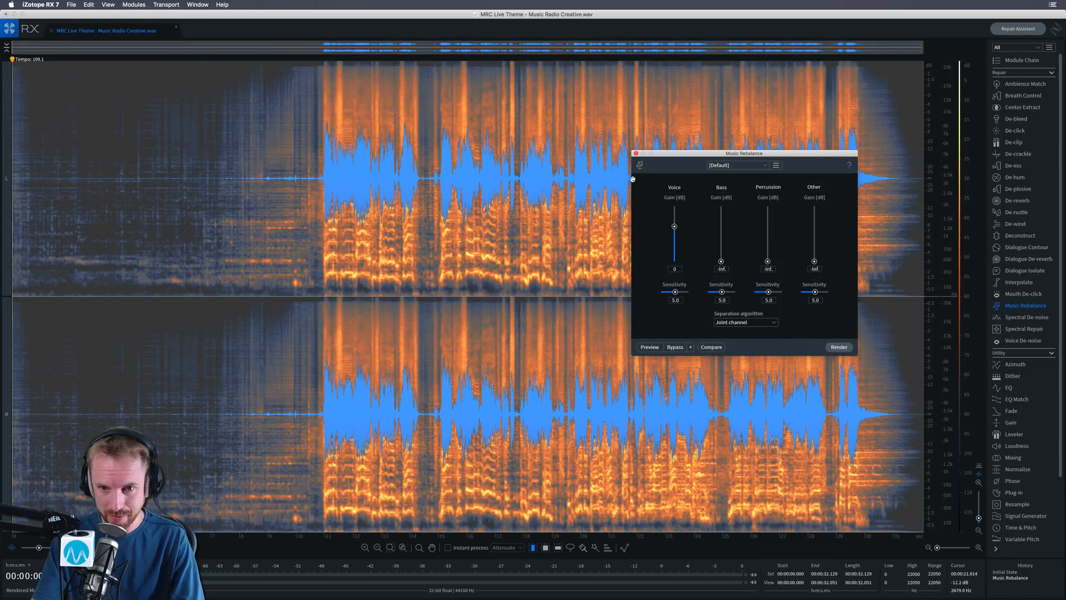
# Load the second jingle with Music Rebalance still set to voice-only
pyautogui.click(839, 346)
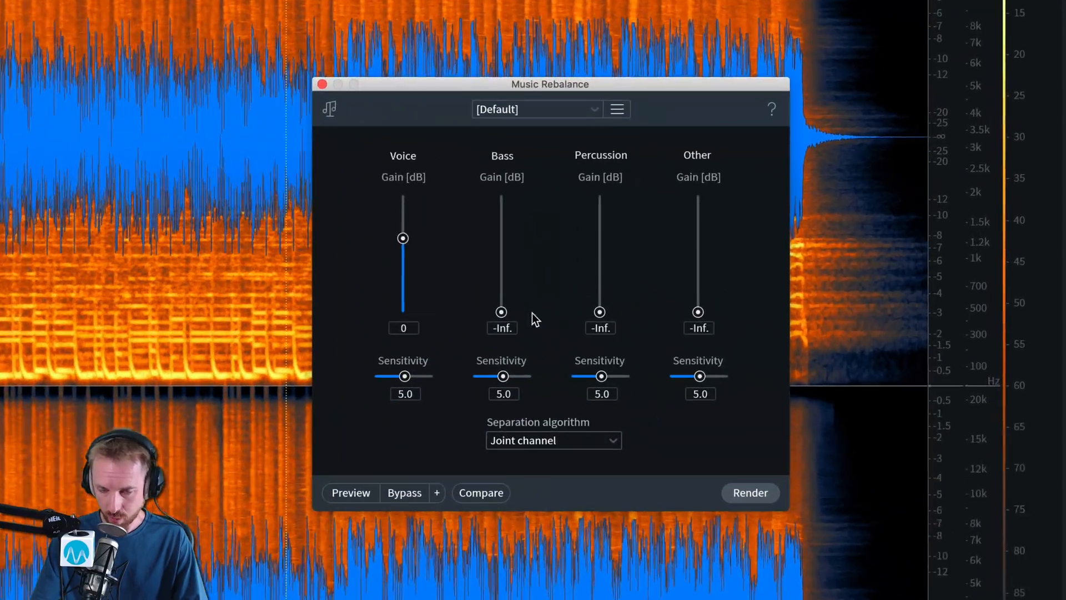
# Preview the rebalance on the second jingle, stop it, and reset to Voice 0 dB with the rest at -Inf
pyautogui.click(535, 109)
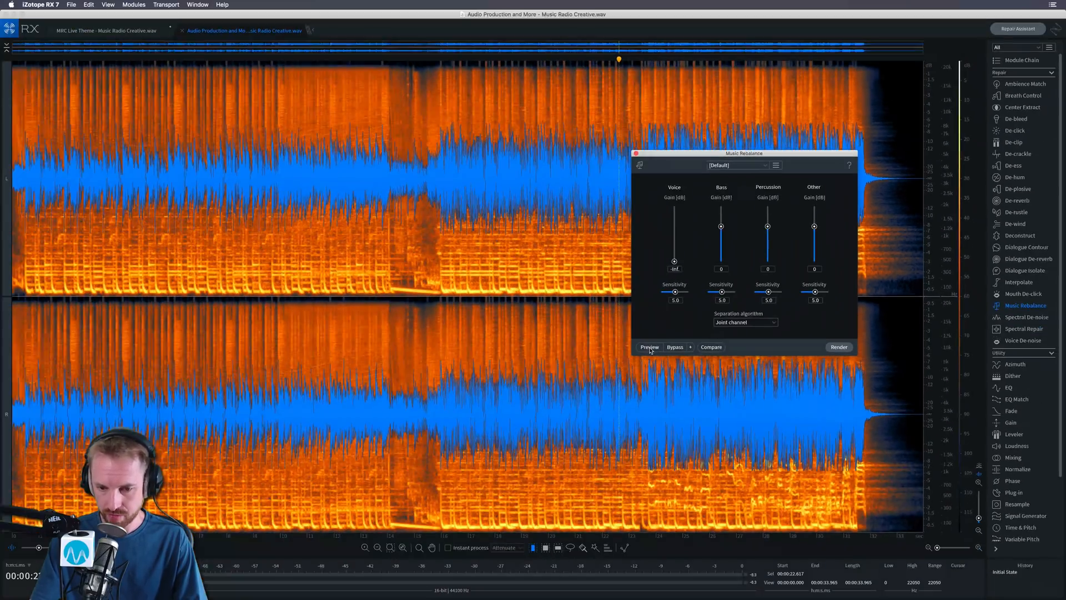
pyautogui.click(649, 346)
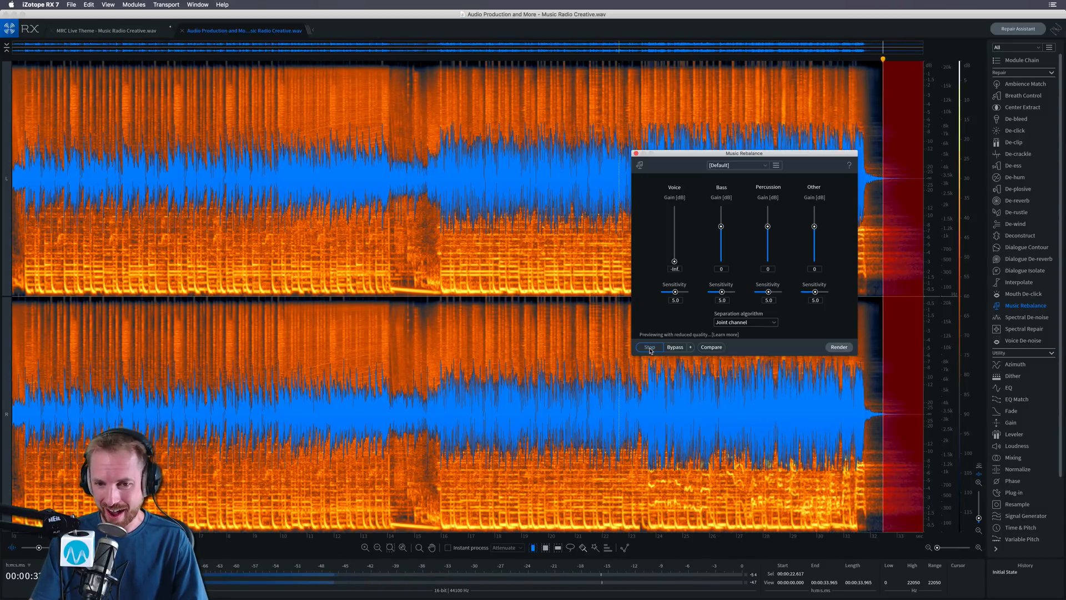
pyautogui.click(649, 347)
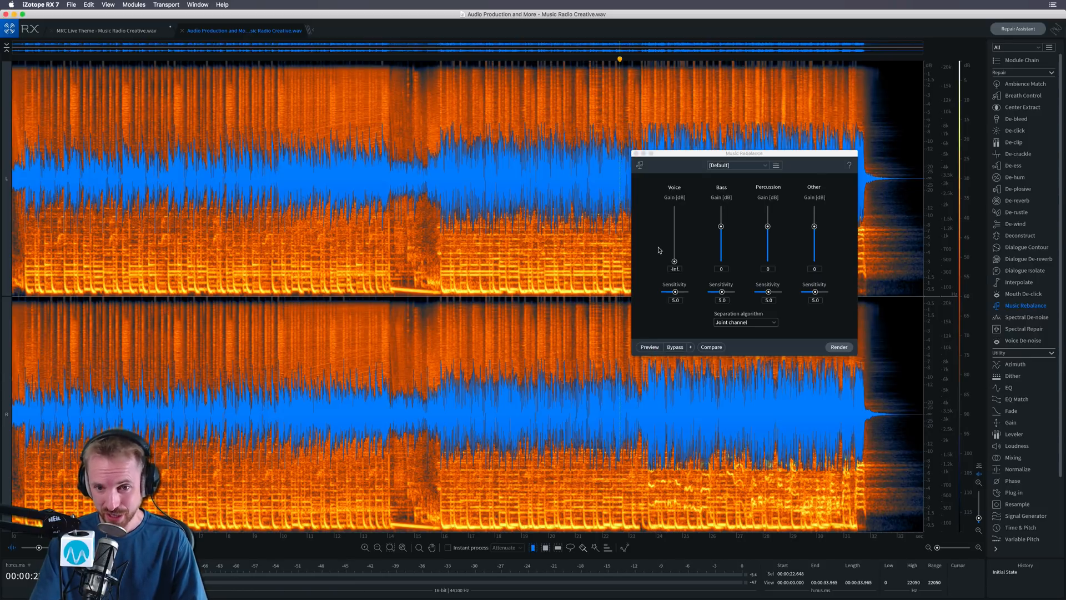
pyautogui.click(738, 166)
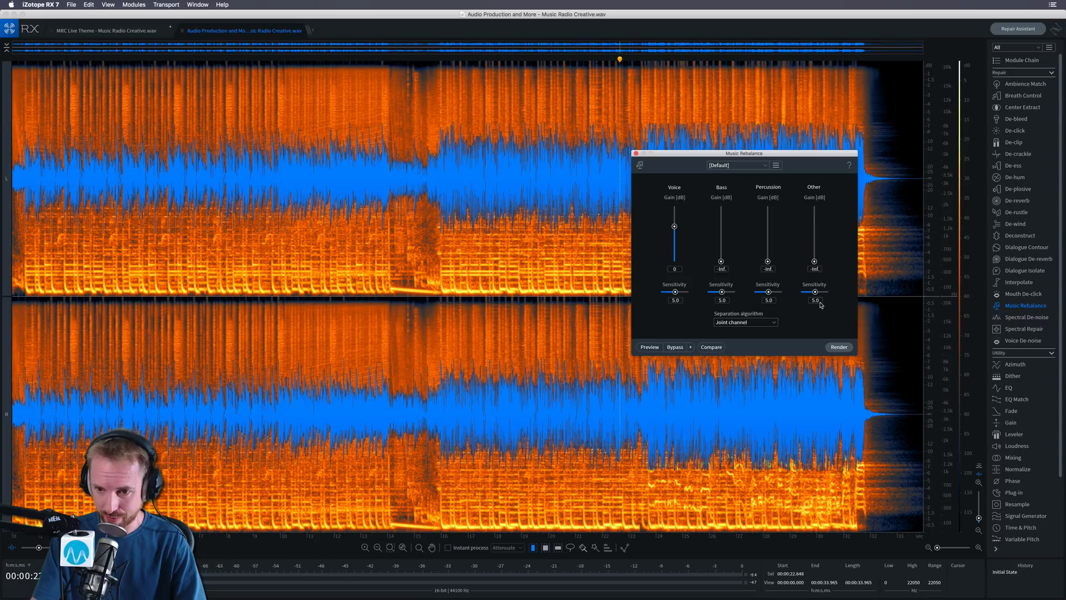
# Render the voice-only rebalance on the second jingle and wait for processing to finish
pyautogui.click(838, 347)
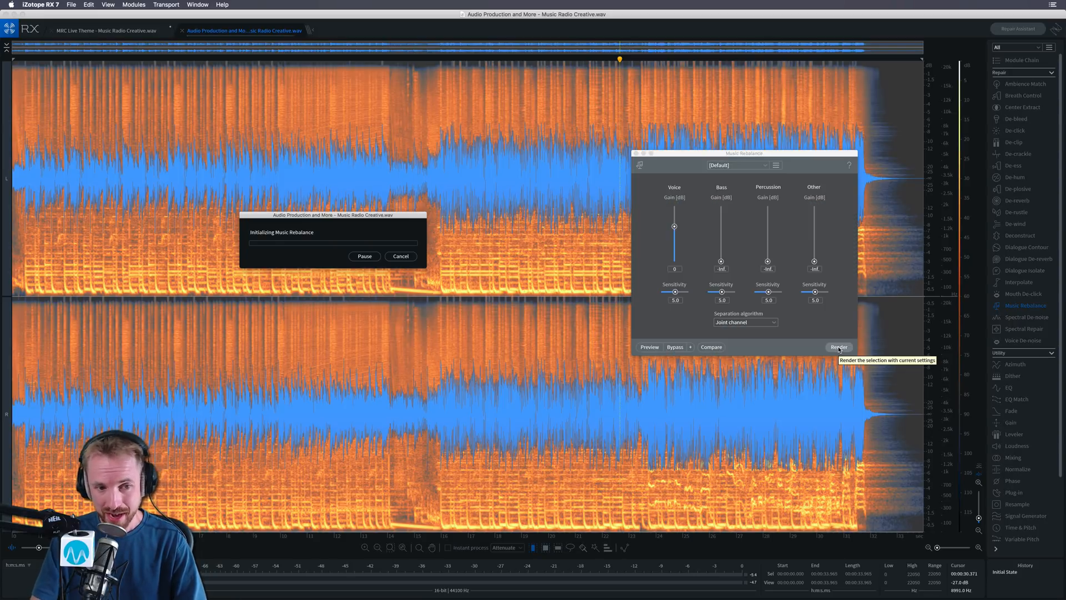
pyautogui.click(838, 346)
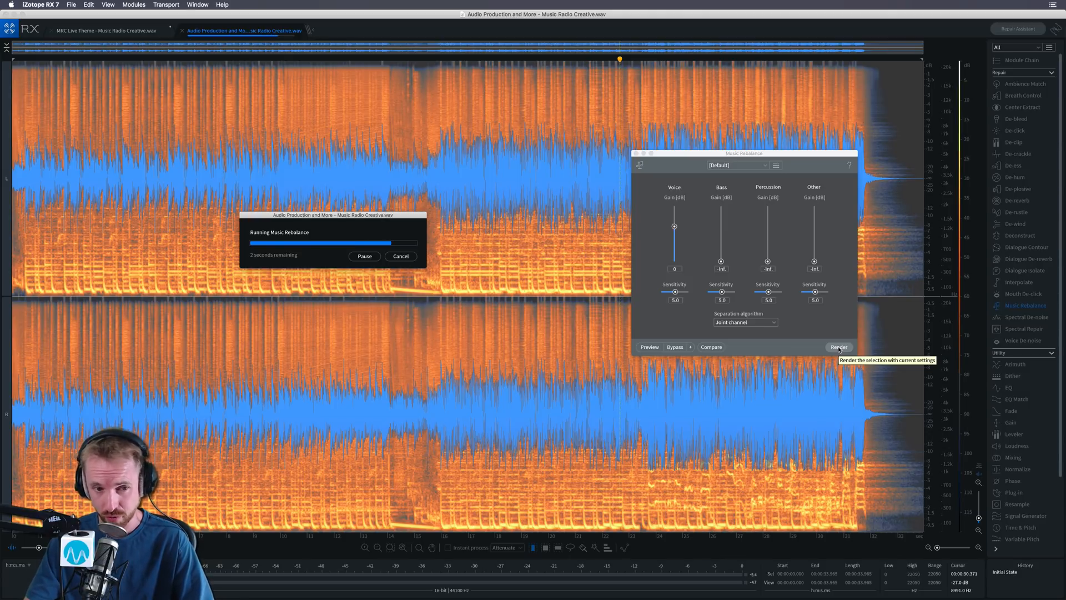
pyautogui.click(839, 346)
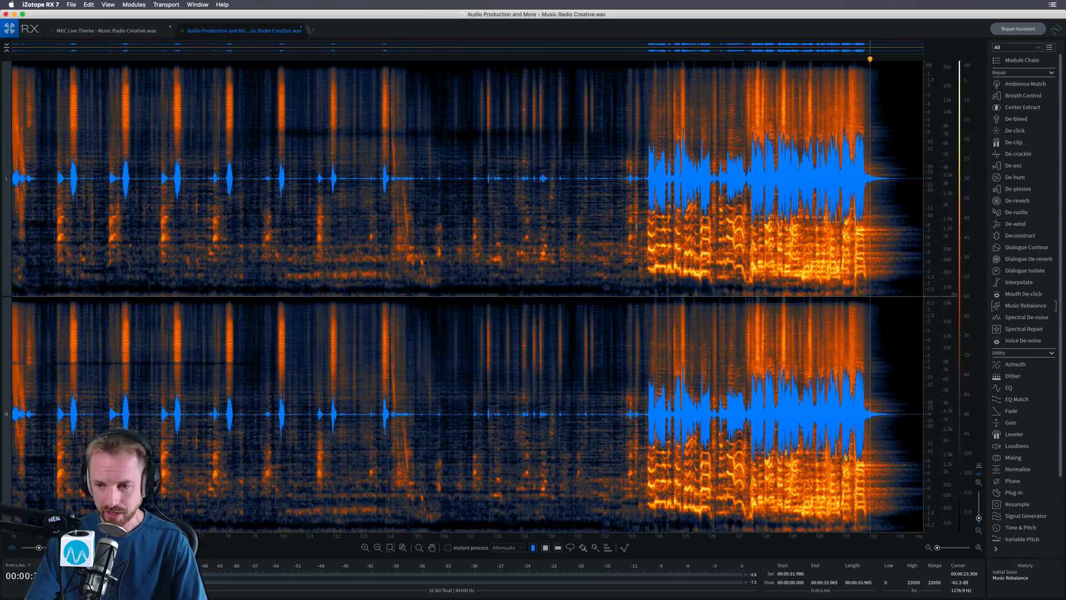
# Reopen Music Rebalance over the rendered vocal-only second jingle
pyautogui.click(1026, 305)
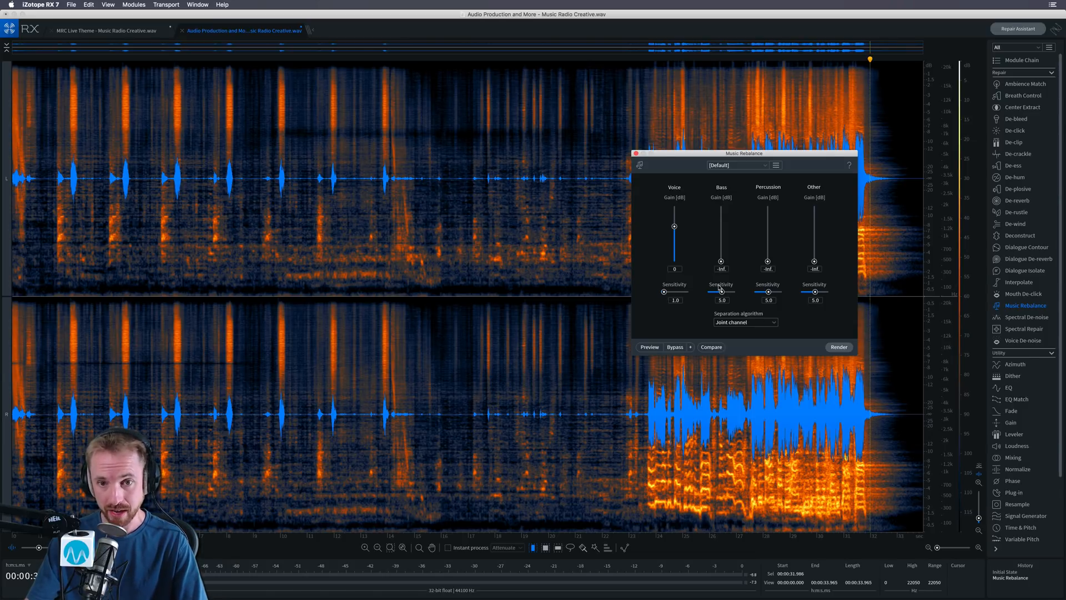
pyautogui.moveTo(720, 292)
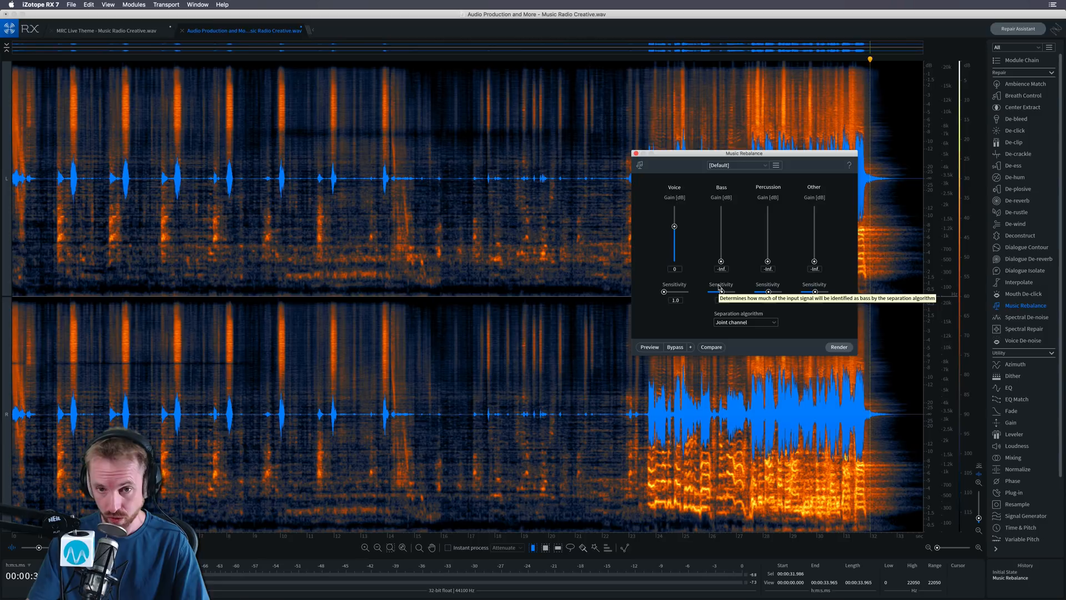